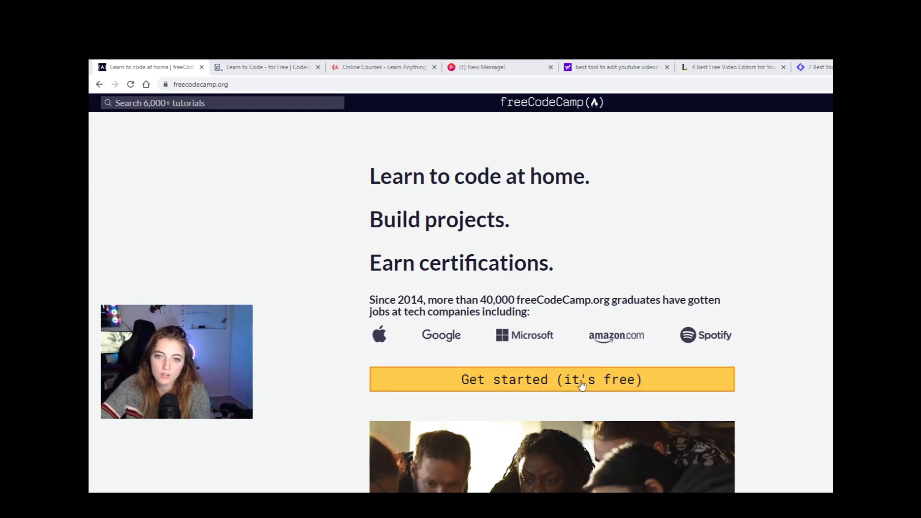
mouse_move(396, 125)
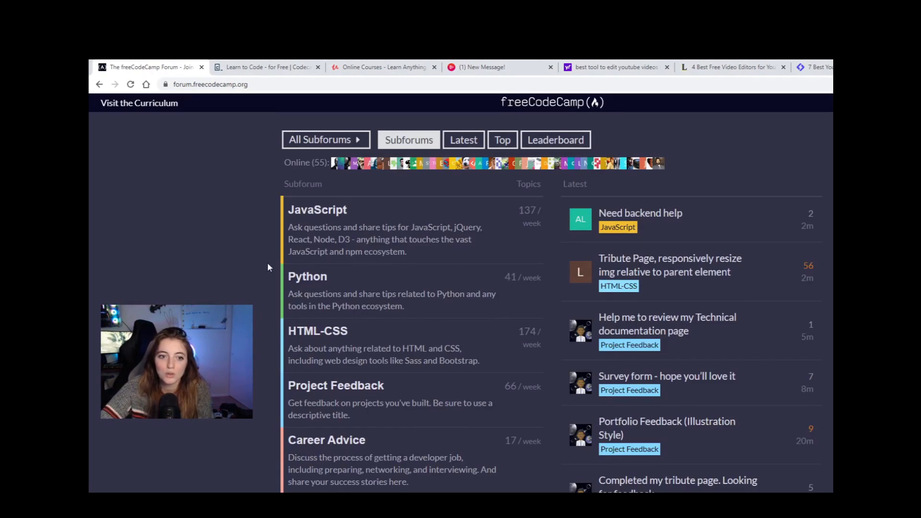
Start the free freeCodeCamp curriculum via 'Get started (it's free)'.
scroll(down, 3)
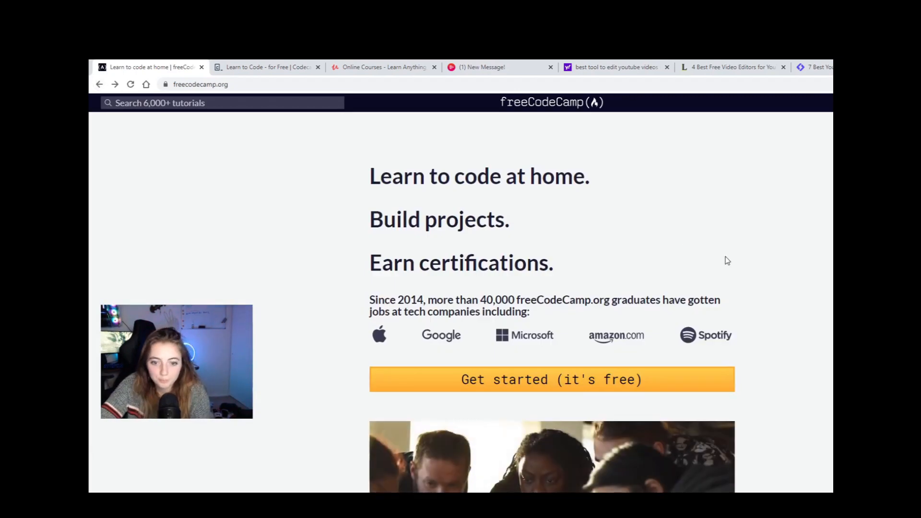
click(551, 379)
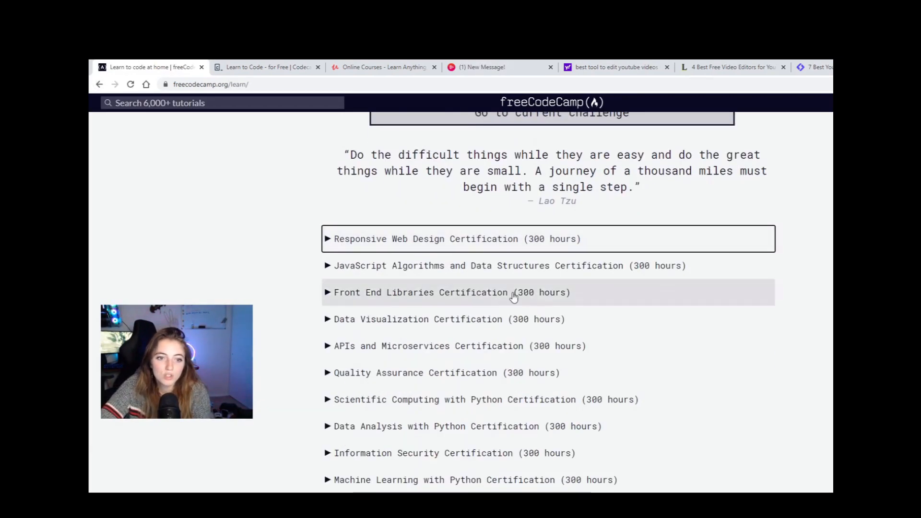
mouse_move(689, 304)
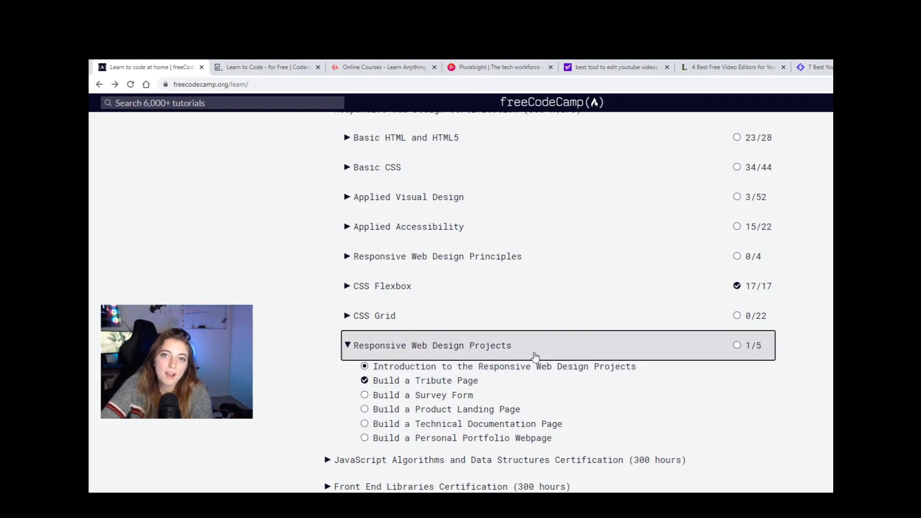
mouse_move(522, 351)
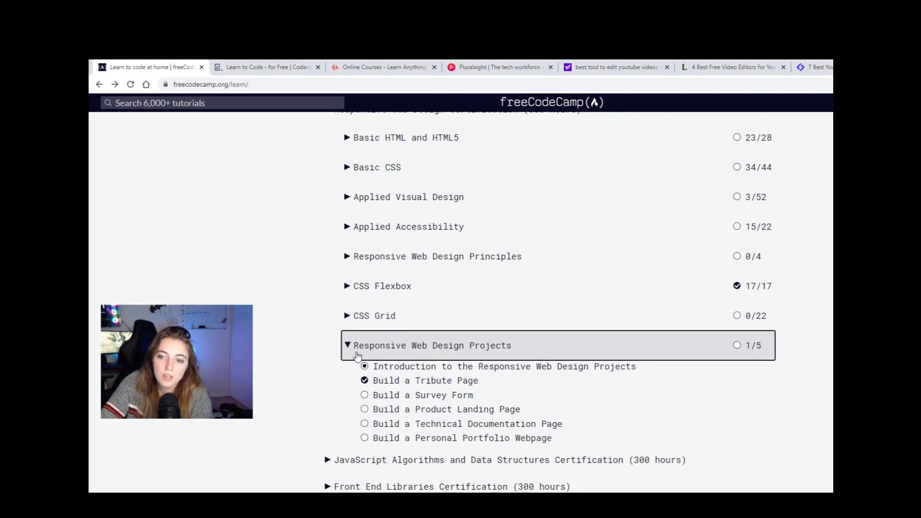
mouse_move(394, 352)
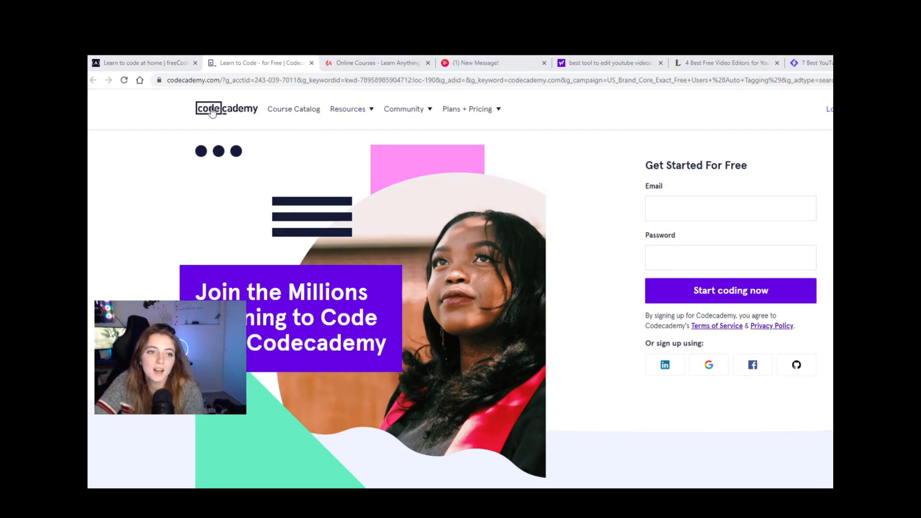
mouse_move(226, 109)
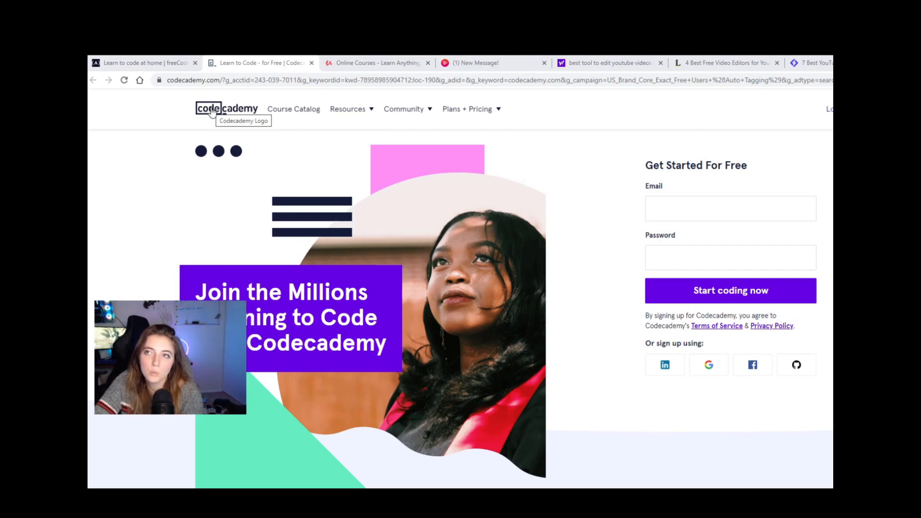
mouse_move(420, 154)
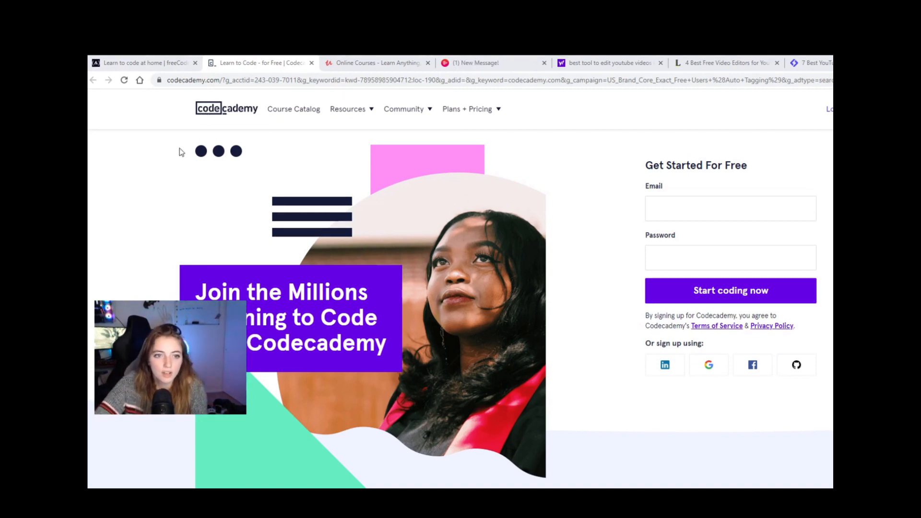
Scroll down the Codecademy home page past the free sign-up form.
scroll(down, 3)
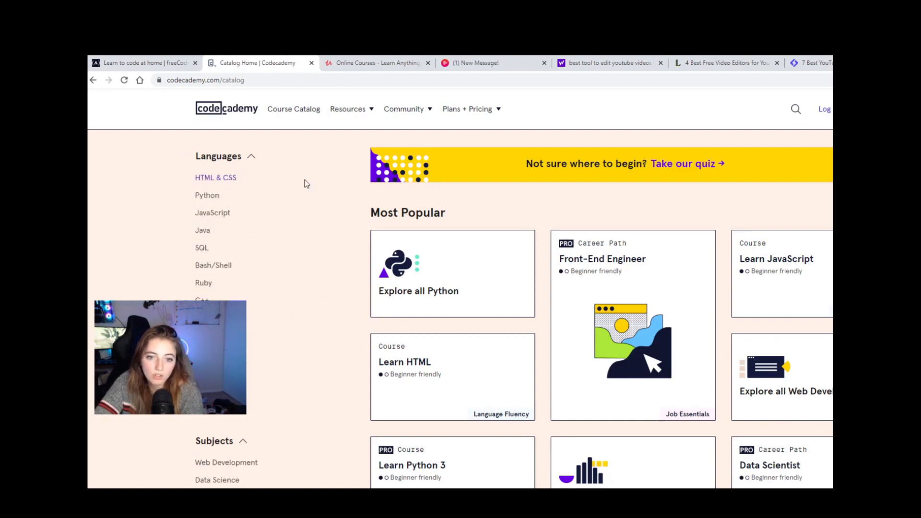
mouse_move(316, 182)
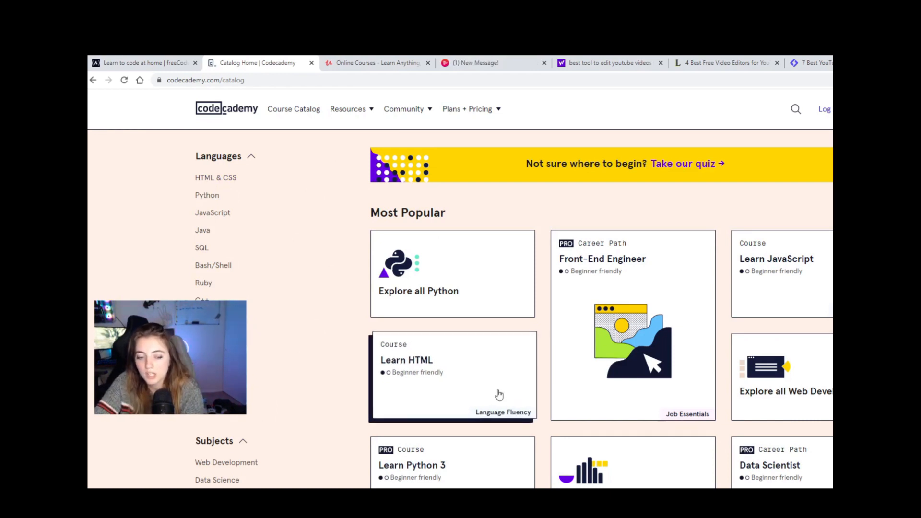
mouse_move(716, 211)
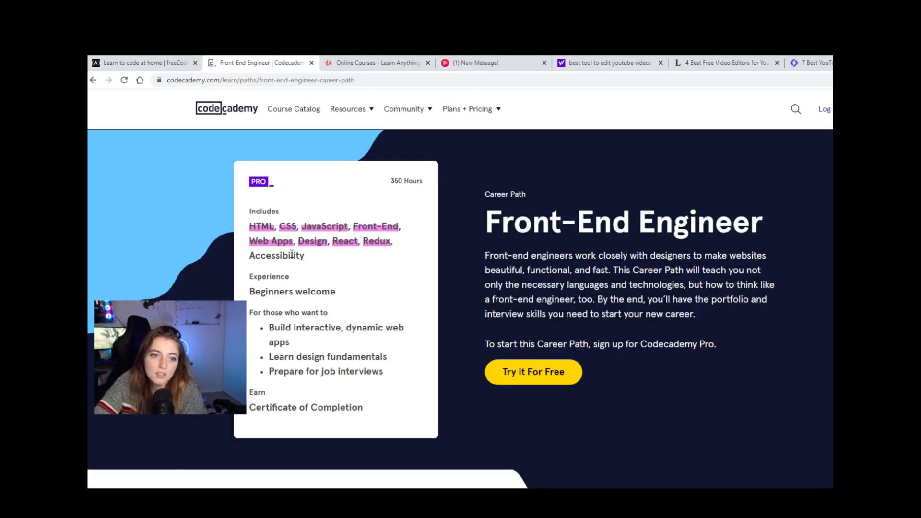
Scroll down the Front-End Engineer career path to its example projects.
scroll(down, 3)
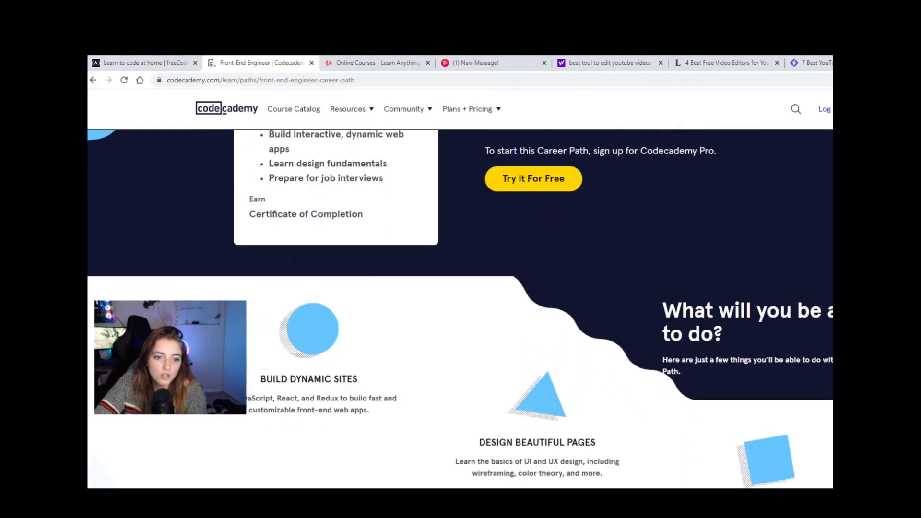
scroll(down, 3)
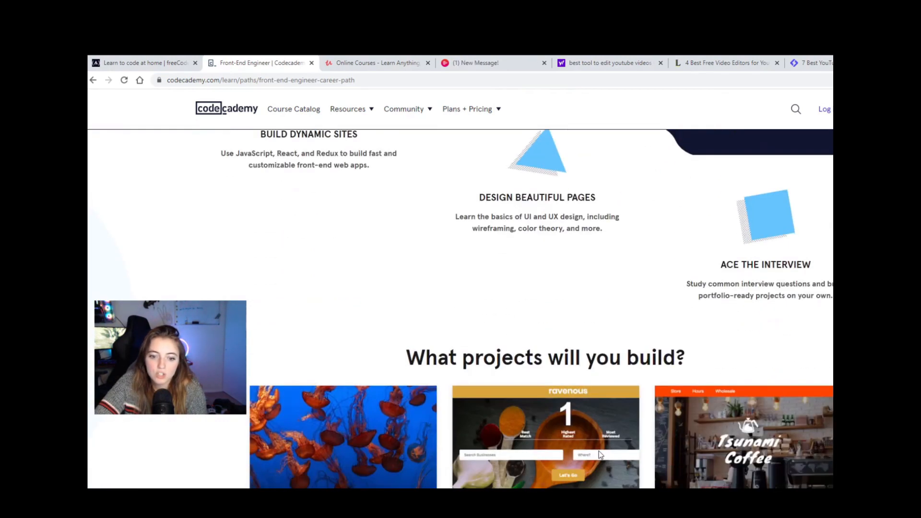
scroll(down, 3)
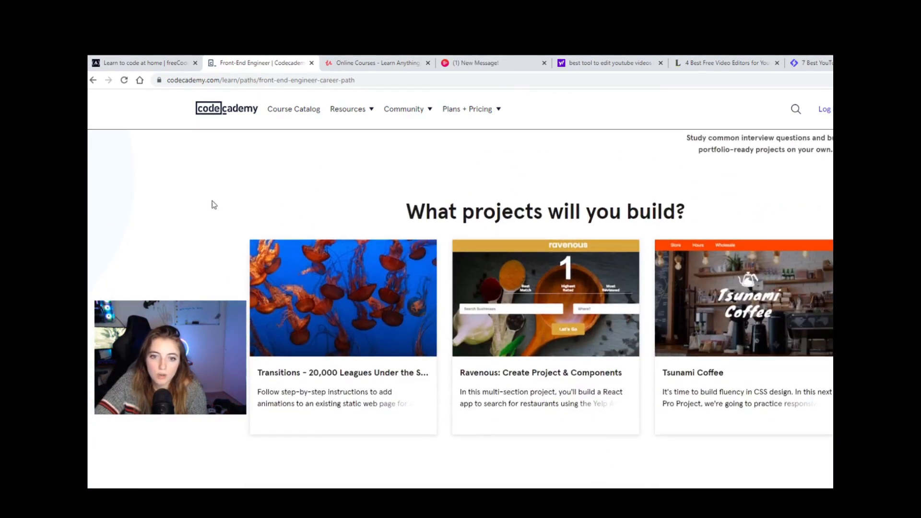
mouse_move(247, 388)
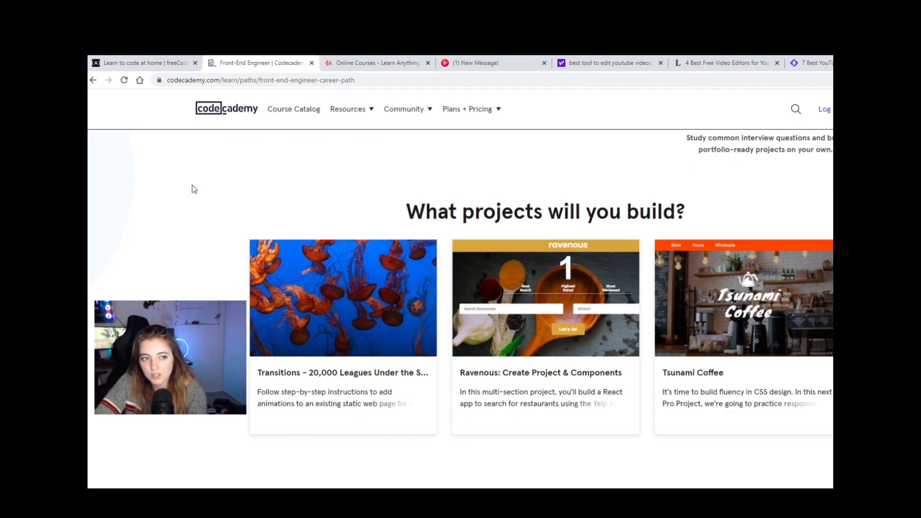
Return to the Codecademy home page via the Codecademy logo.
click(144, 63)
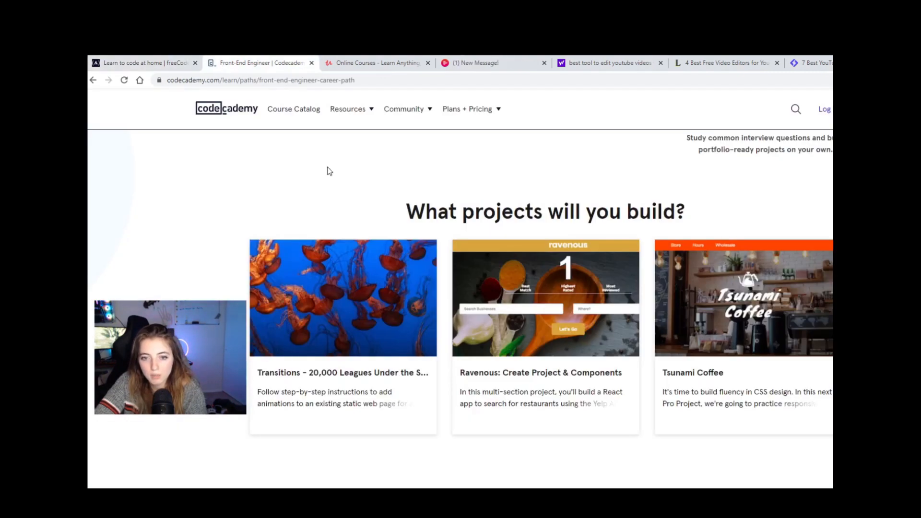
mouse_move(545, 183)
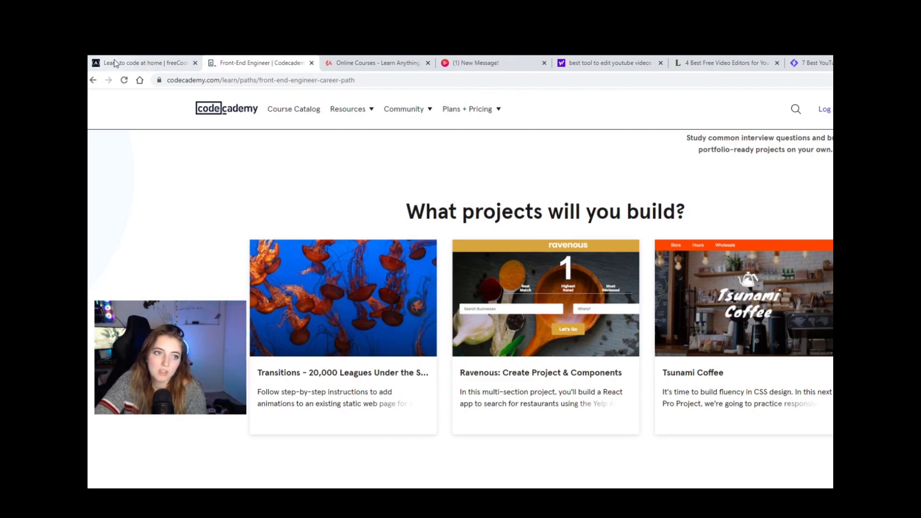
click(144, 63)
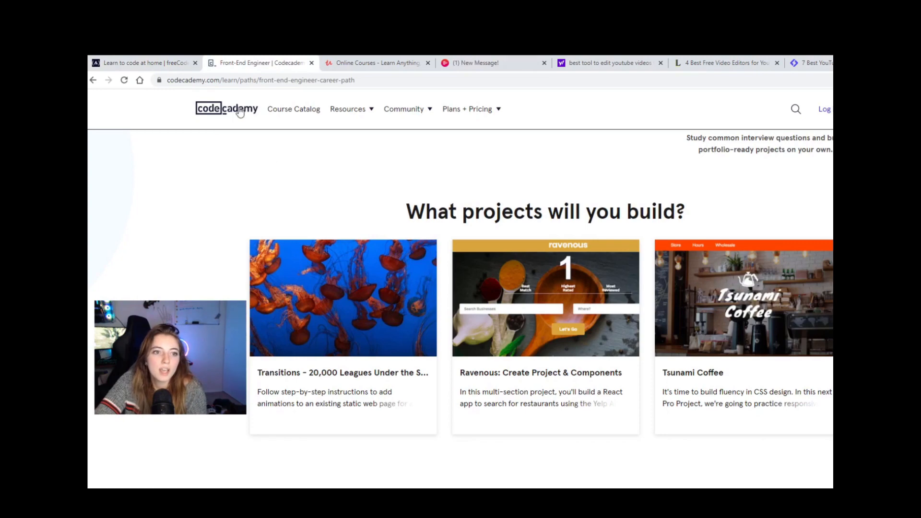
click(226, 108)
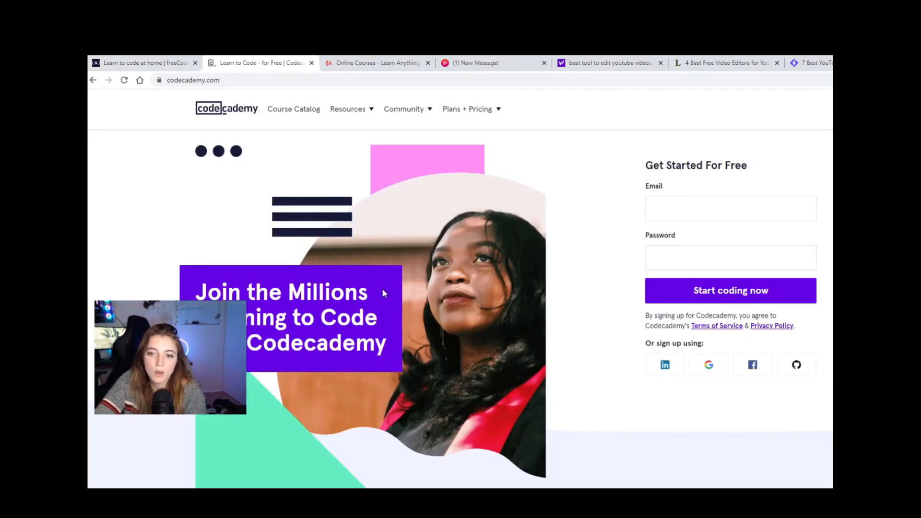
mouse_move(332, 138)
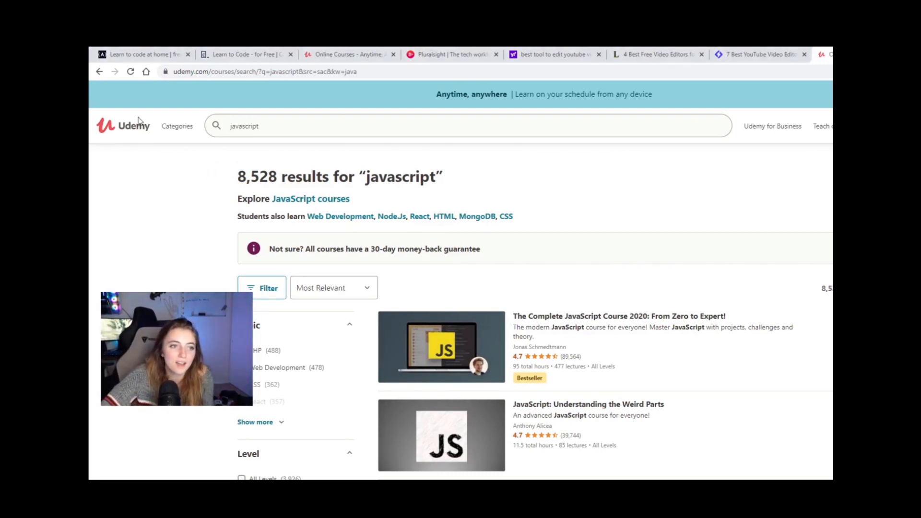
Search Udemy for javascript and show the 8,528-course results list.
click(314, 126)
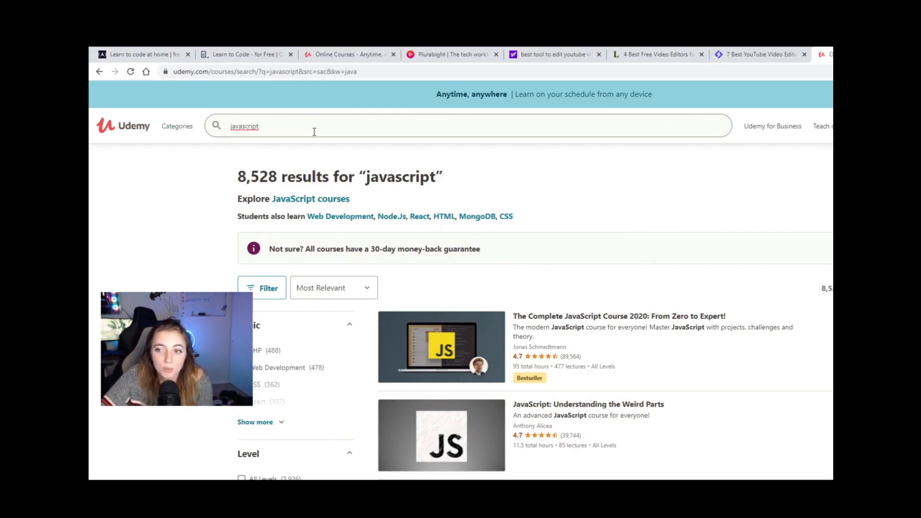
mouse_move(325, 154)
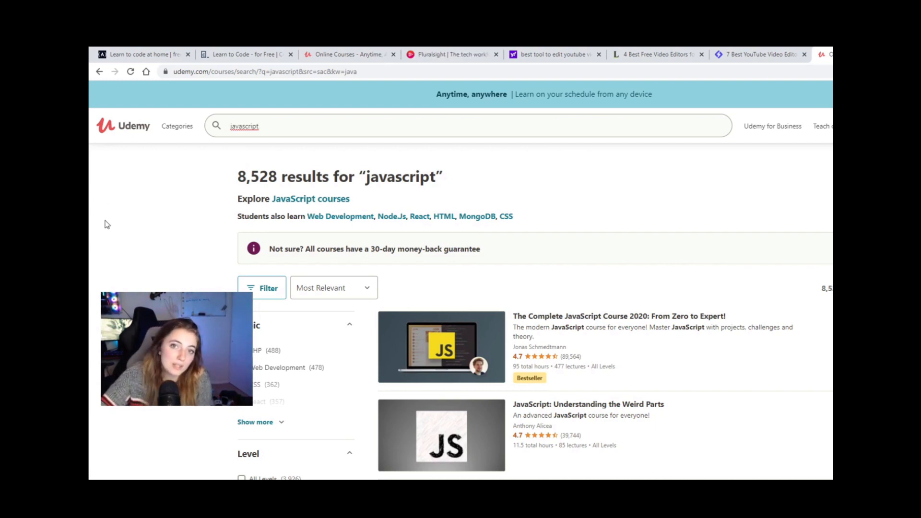
click(177, 126)
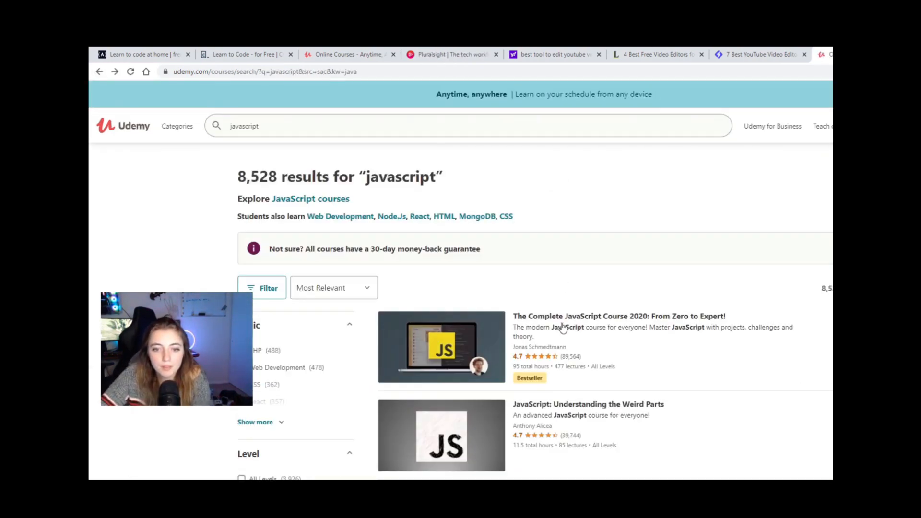
mouse_move(567, 260)
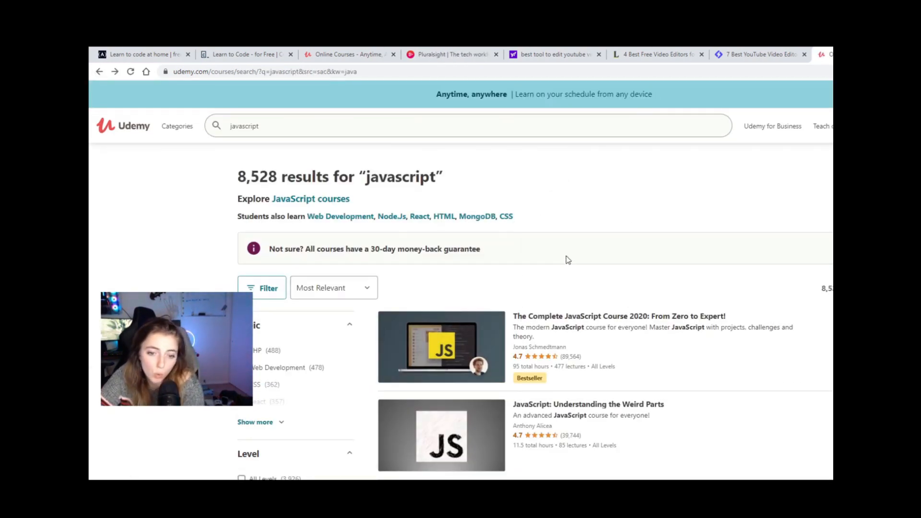
mouse_move(567, 321)
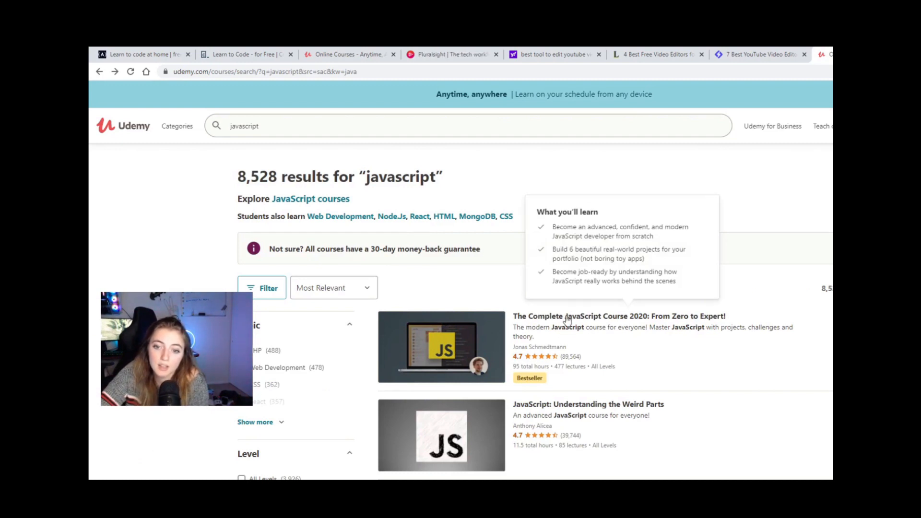
View The Complete JavaScript Course 2020 details page with its $129.99 price and contents.
click(618, 315)
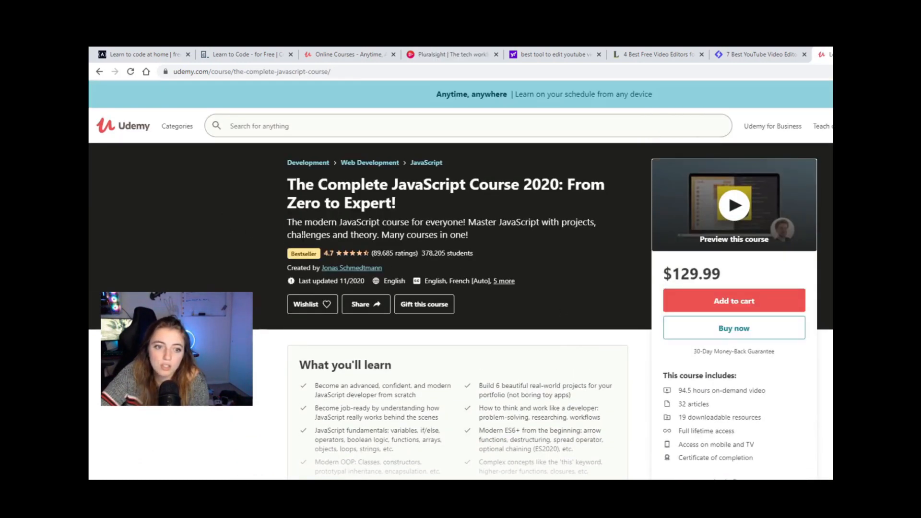
drag(324, 253, 418, 253)
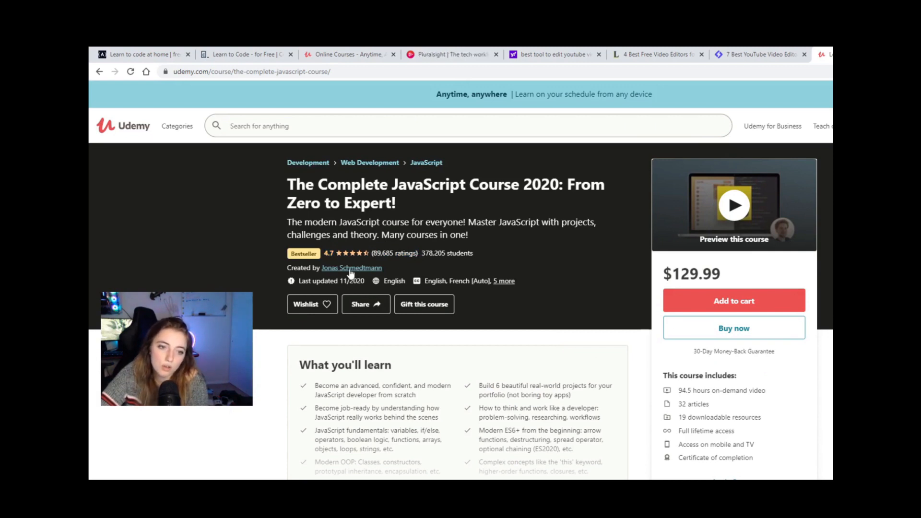
mouse_move(539, 315)
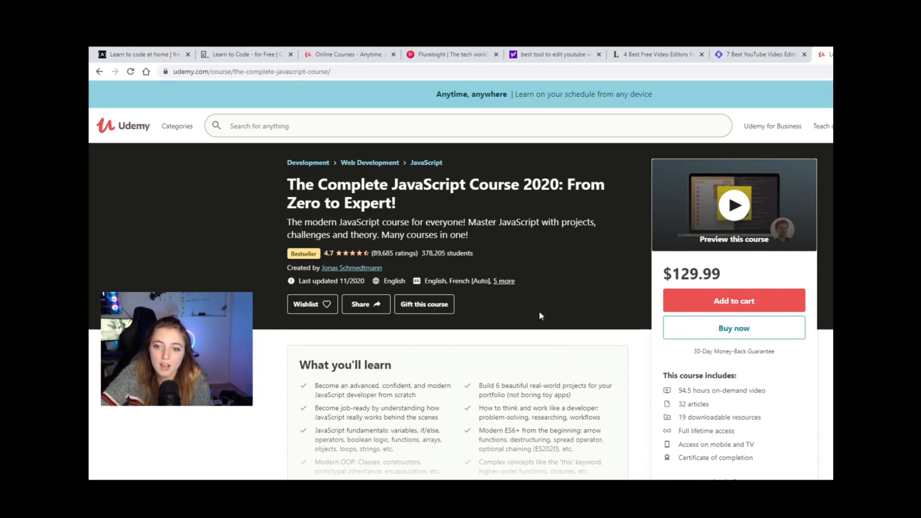
double_click(690, 273)
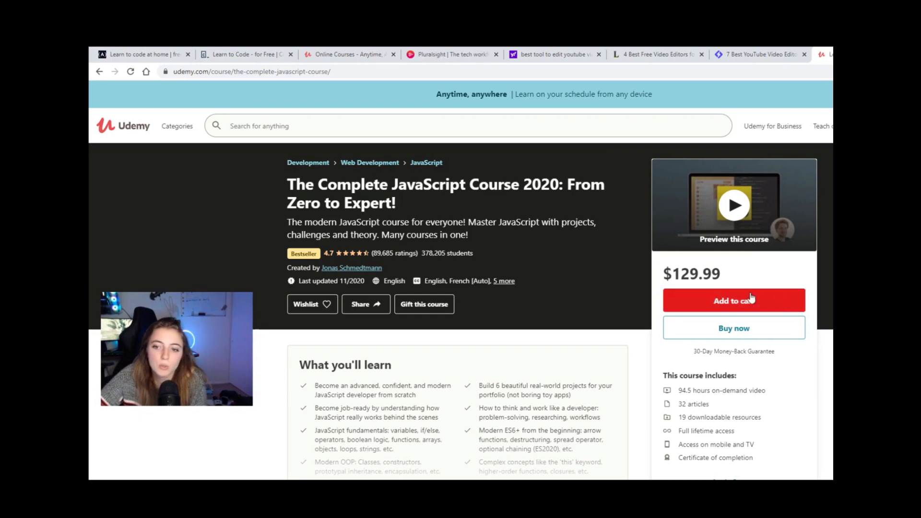
click(452, 61)
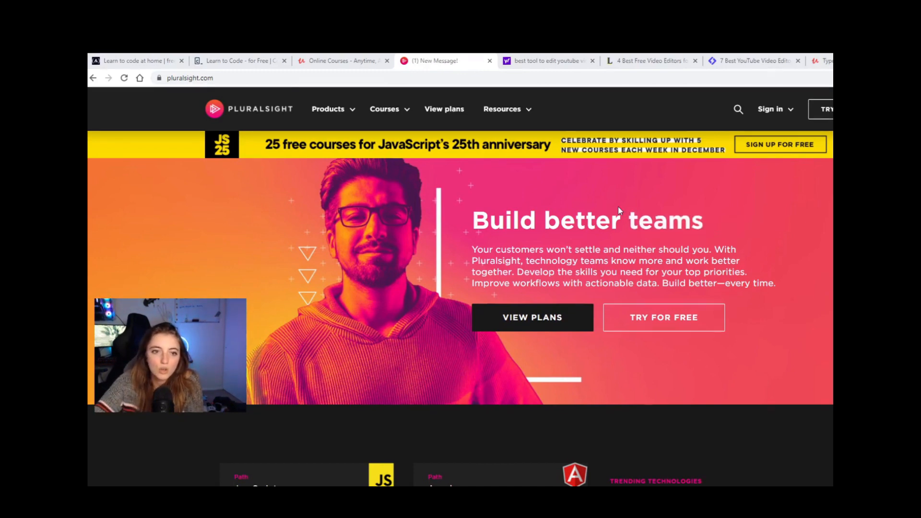
Scroll through the JavaScript Core Language path's courses, from Getting Started to Security: Best Practices.
scroll(down, 3)
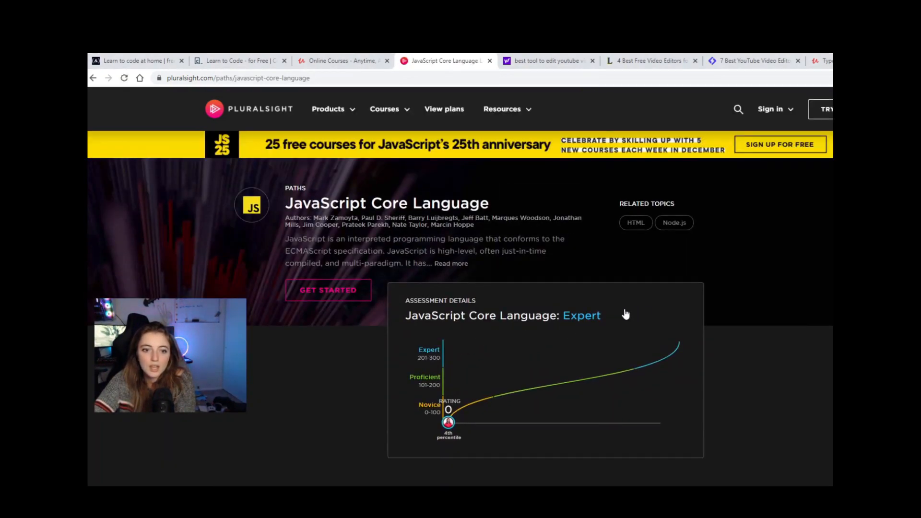
scroll(down, 3)
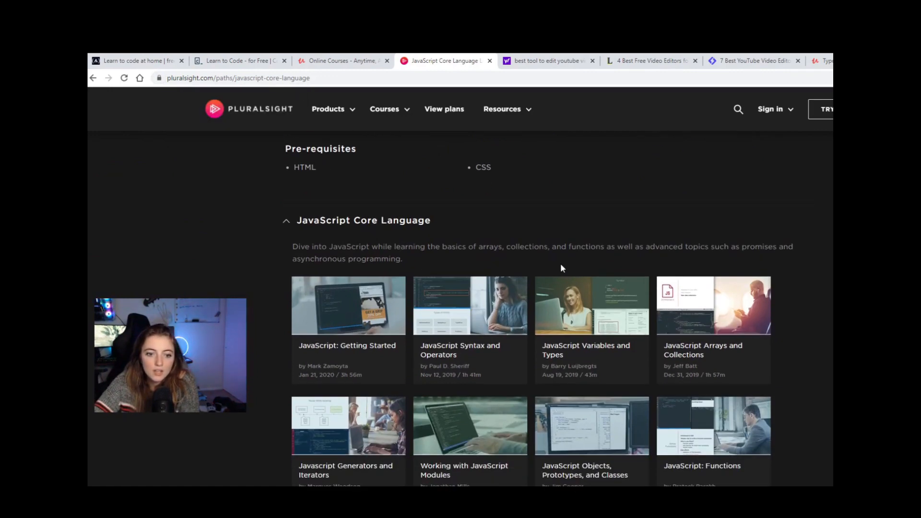
scroll(down, 3)
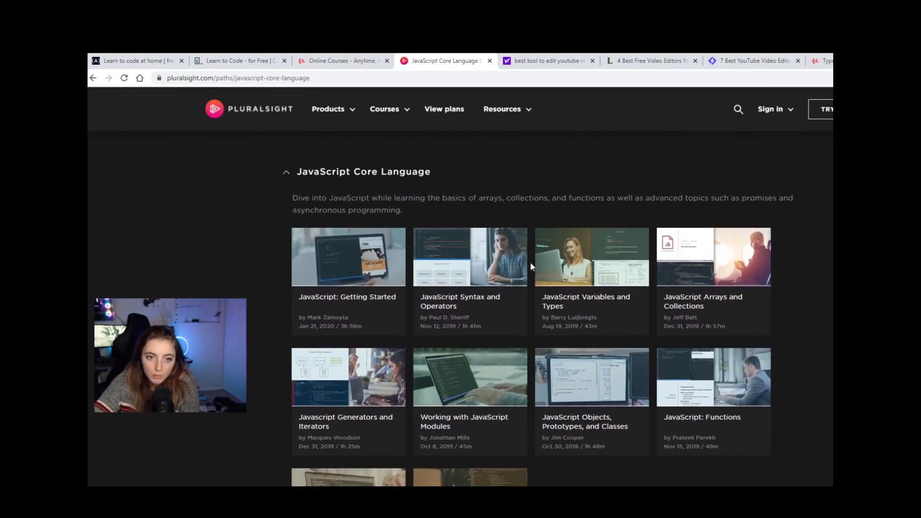
scroll(down, 3)
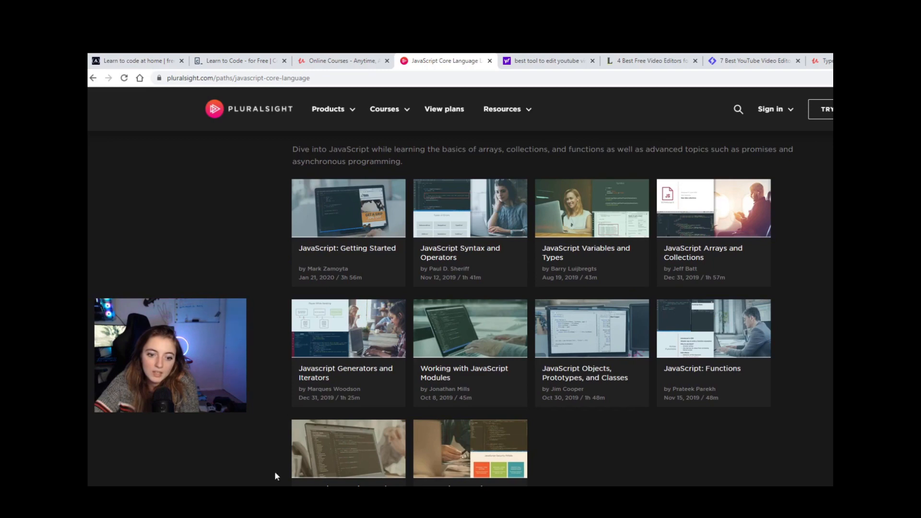
scroll(down, 3)
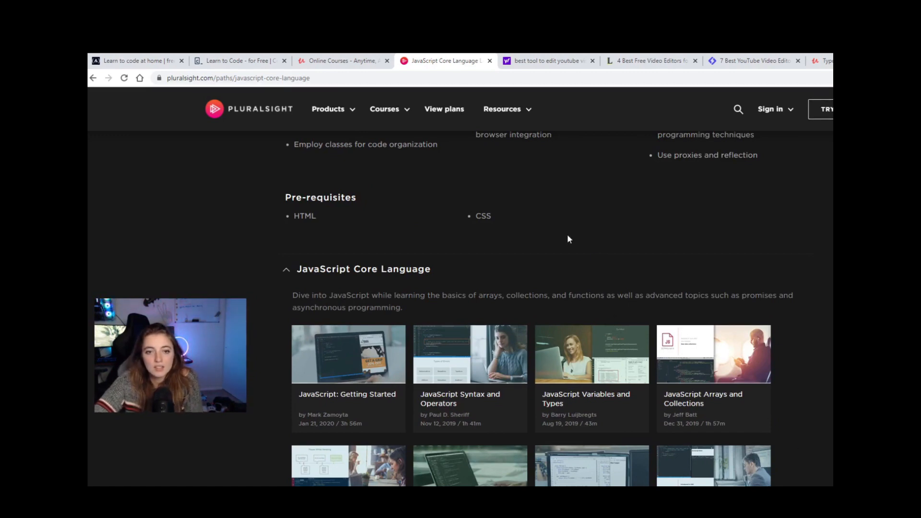
mouse_move(557, 281)
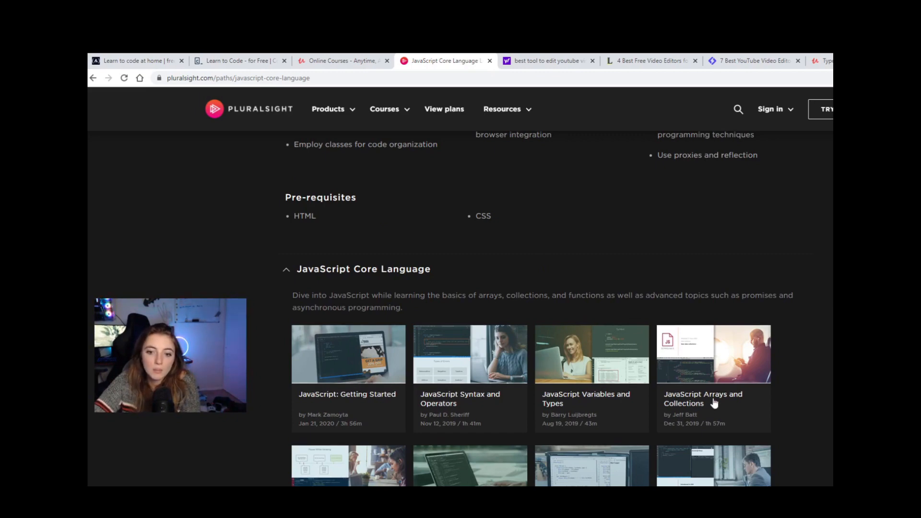
scroll(down, 3)
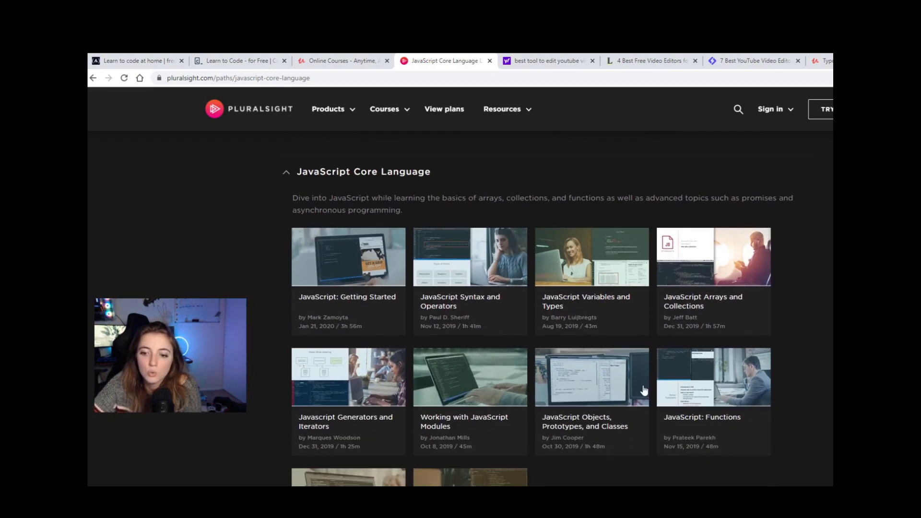
scroll(down, 3)
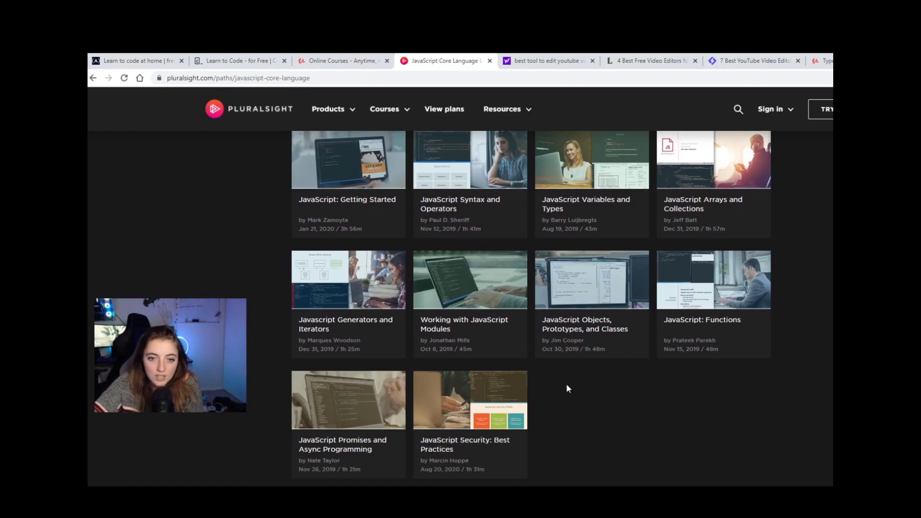
scroll(up, 3)
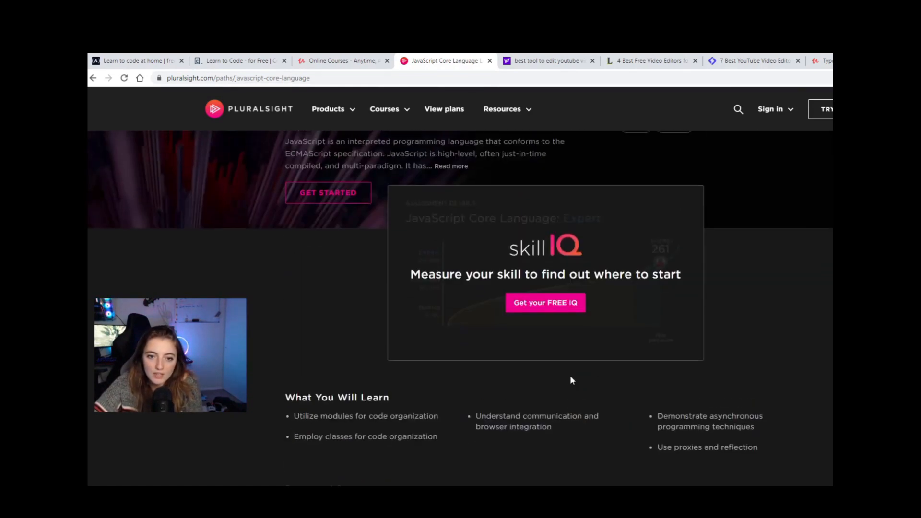
scroll(up, 3)
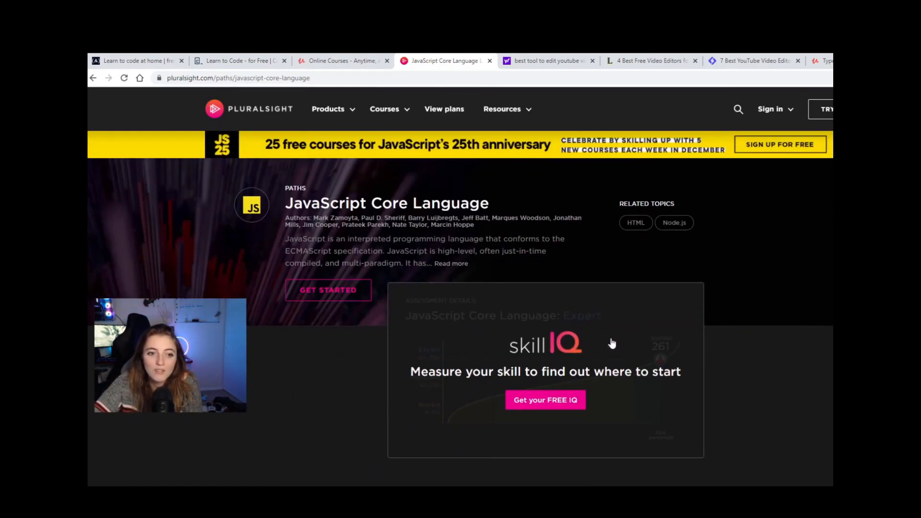
mouse_move(469, 293)
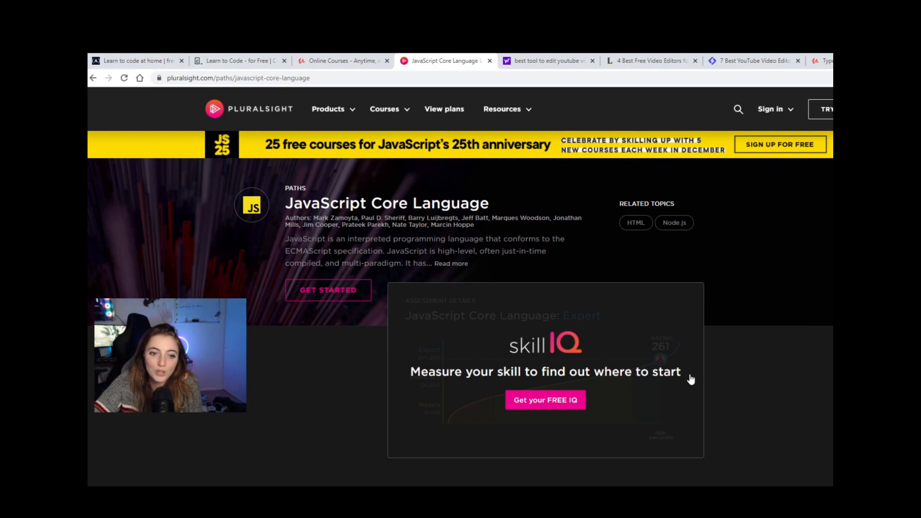
mouse_move(486, 310)
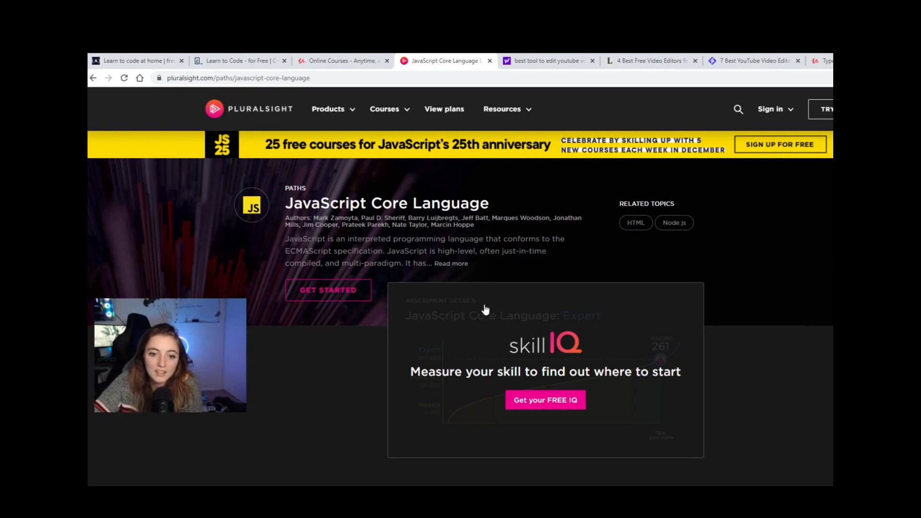
mouse_move(688, 460)
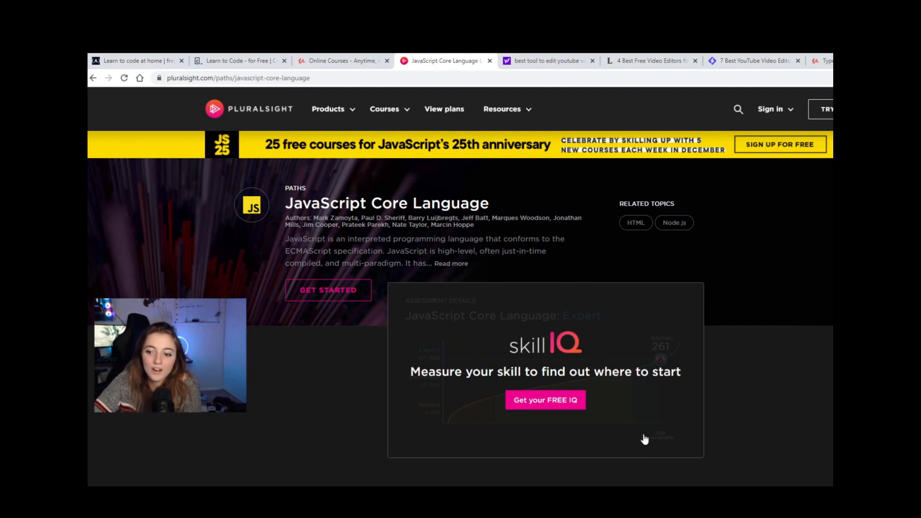
mouse_move(605, 342)
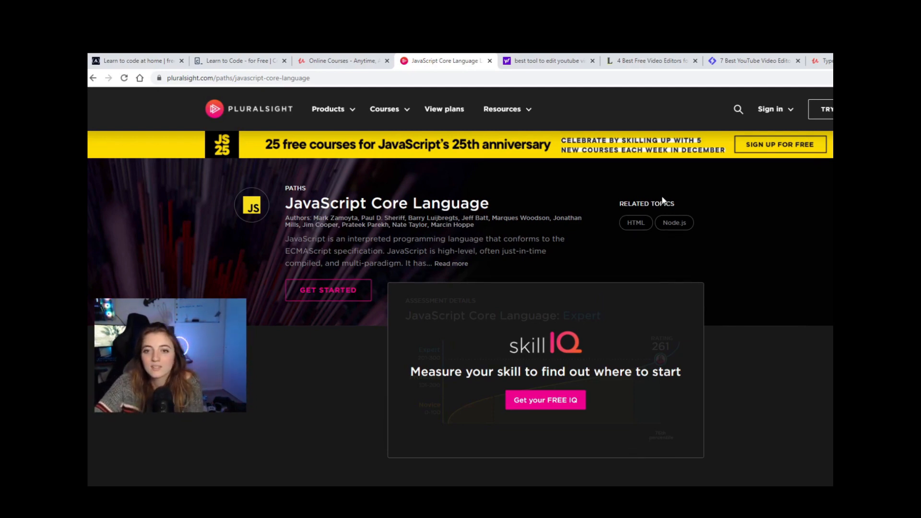
mouse_move(716, 242)
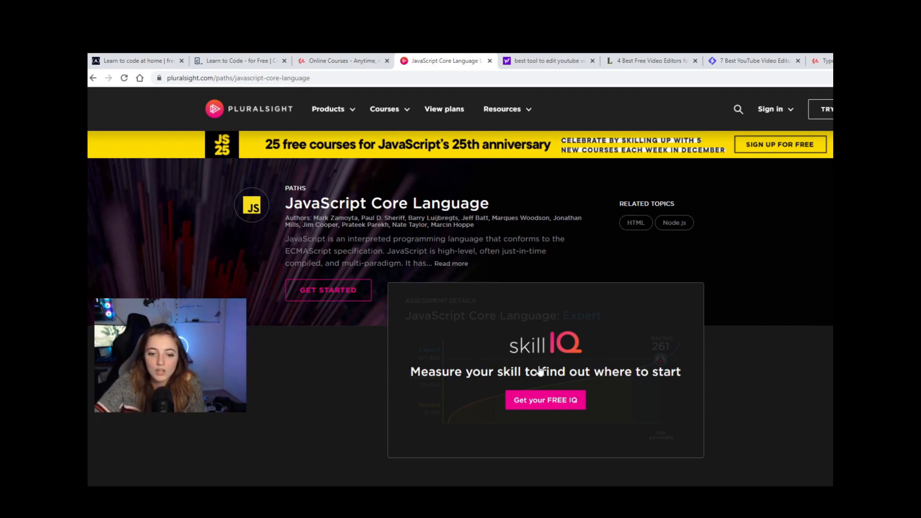
mouse_move(678, 360)
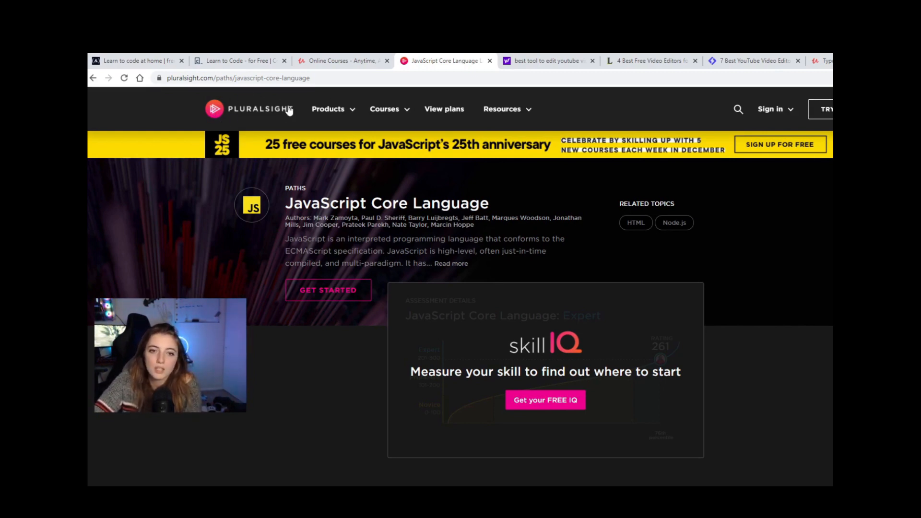
mouse_move(289, 132)
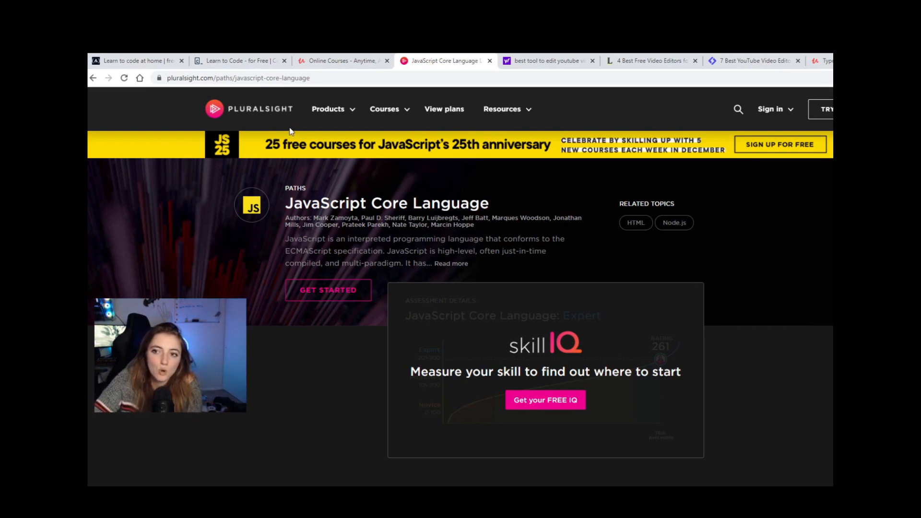